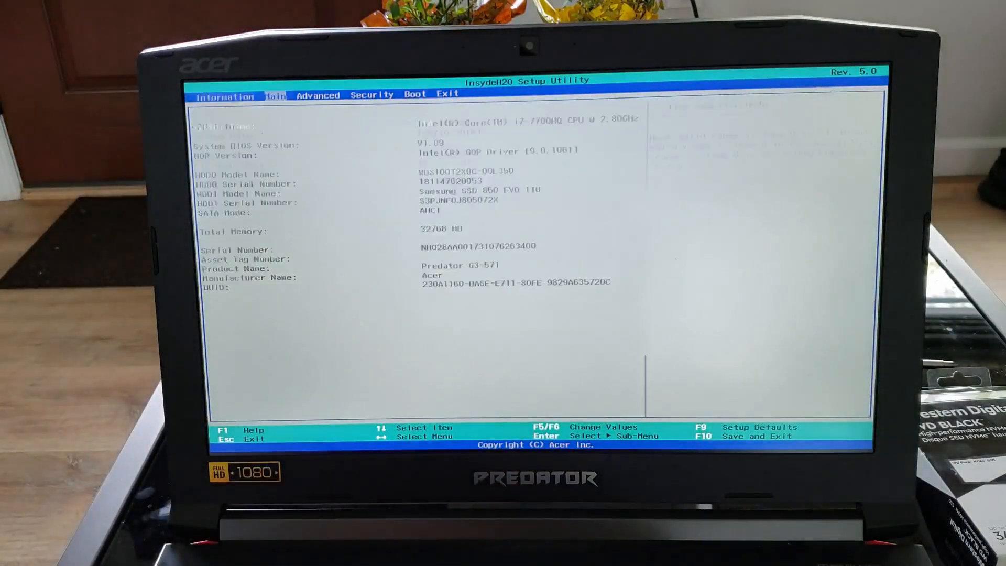
Step: Confirm HDD0 shows the WDS100T2X0C drive, then check the boot order listing the SanDisk USB
click(415, 94)
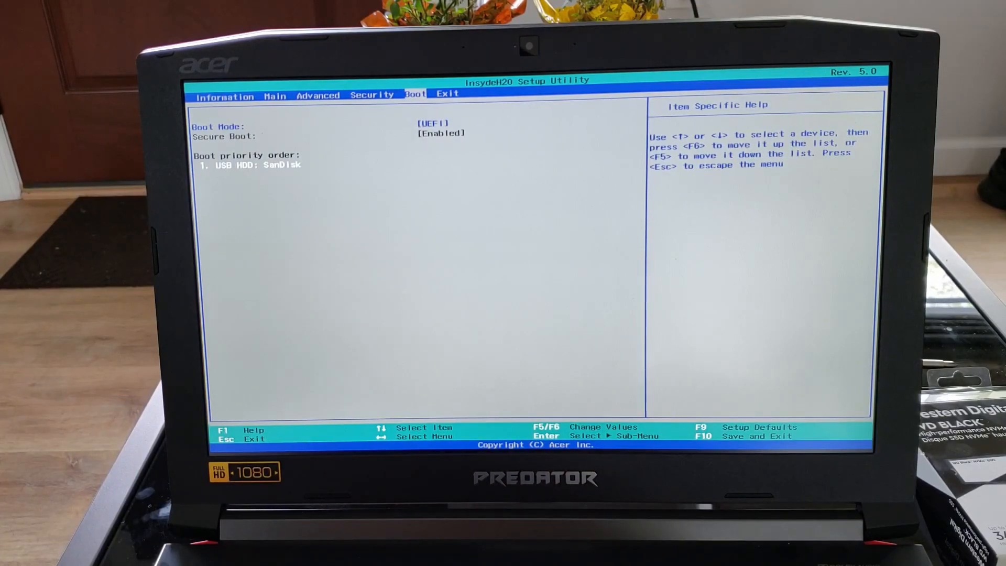
click(447, 94)
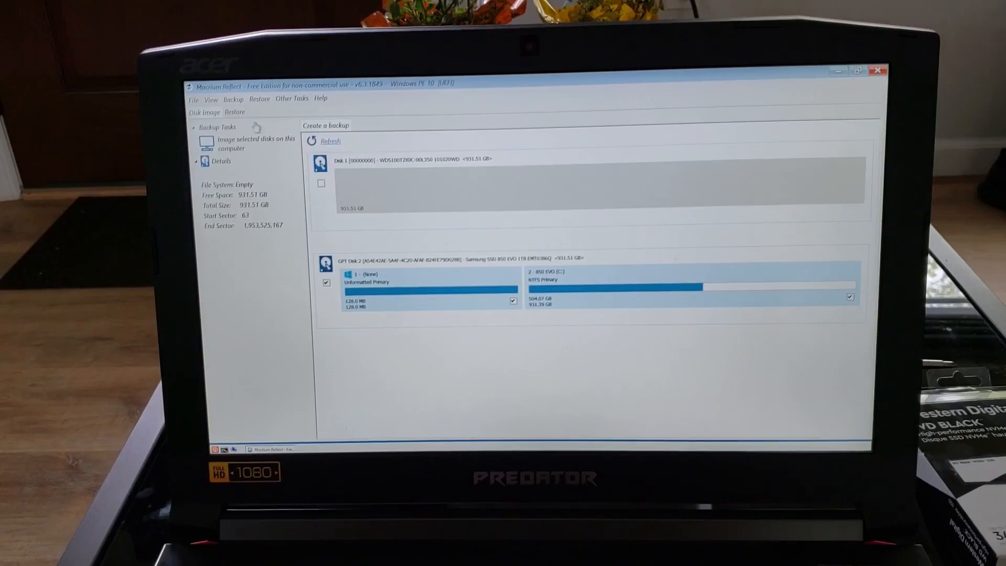
Step: Load 0A4535502E12D57E-00-00.mrimg from the 'new drive clone' folder on 850 EVO (C:) for restoring
click(234, 111)
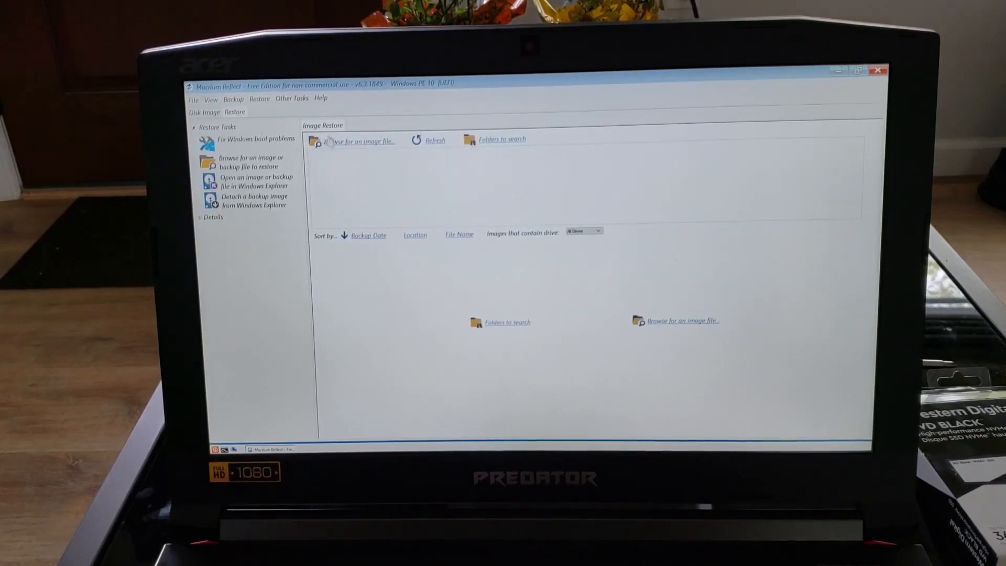
click(358, 141)
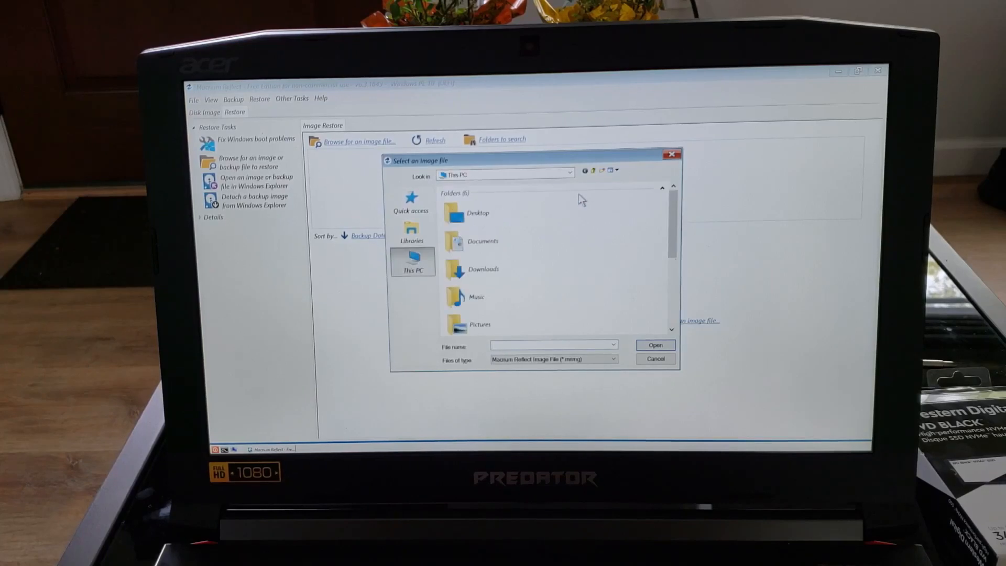
scroll(down, 3)
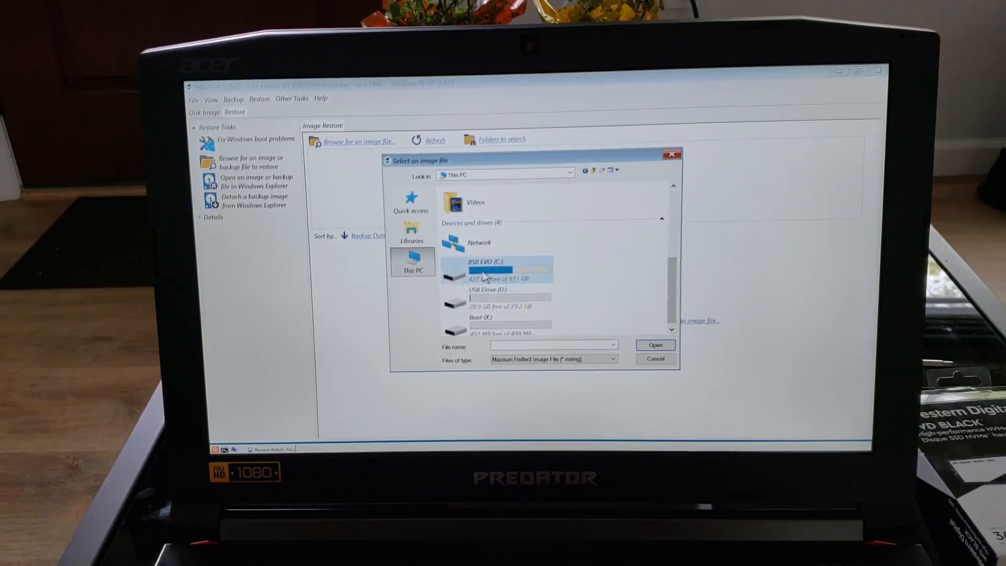
double_click(507, 268)
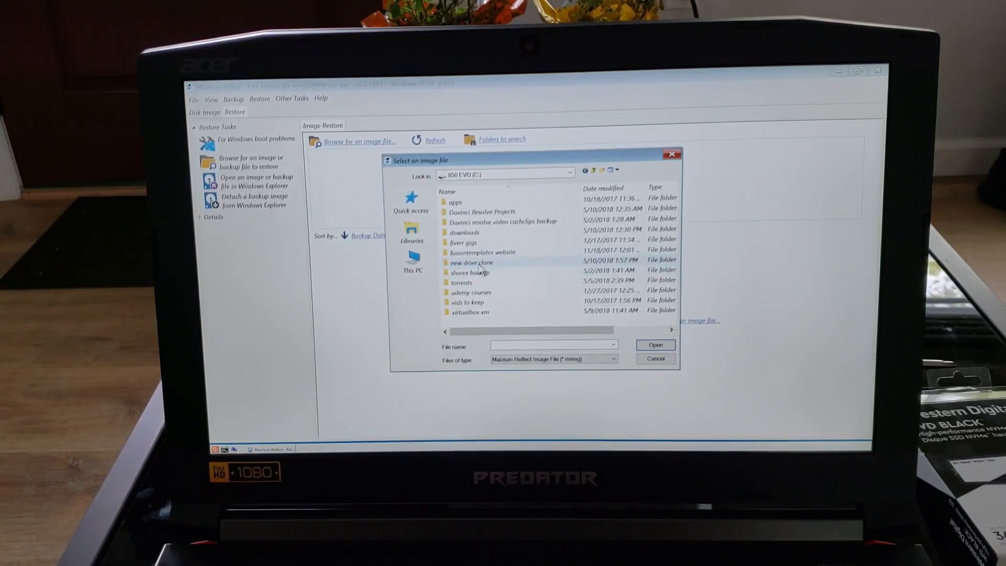
double_click(470, 262)
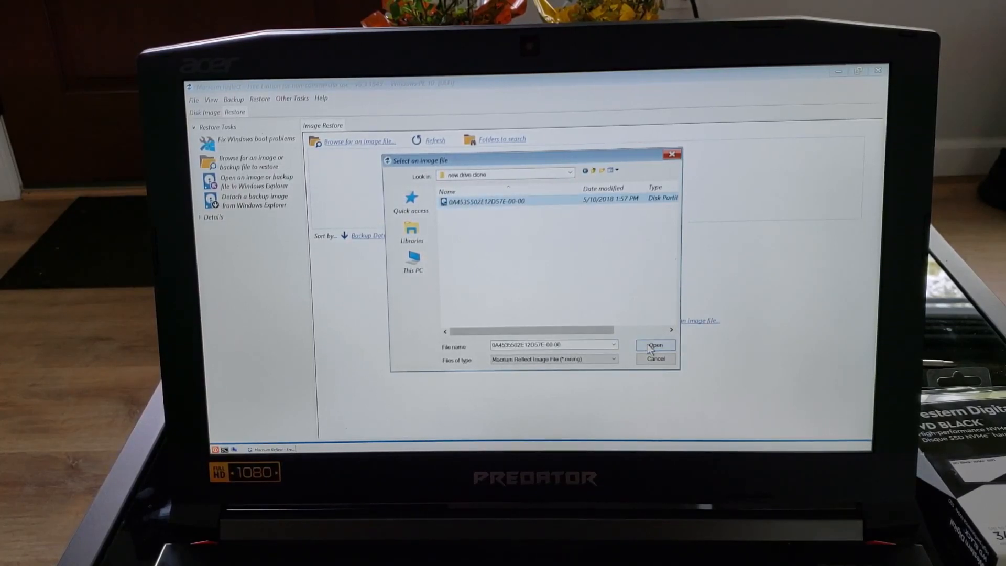
click(655, 345)
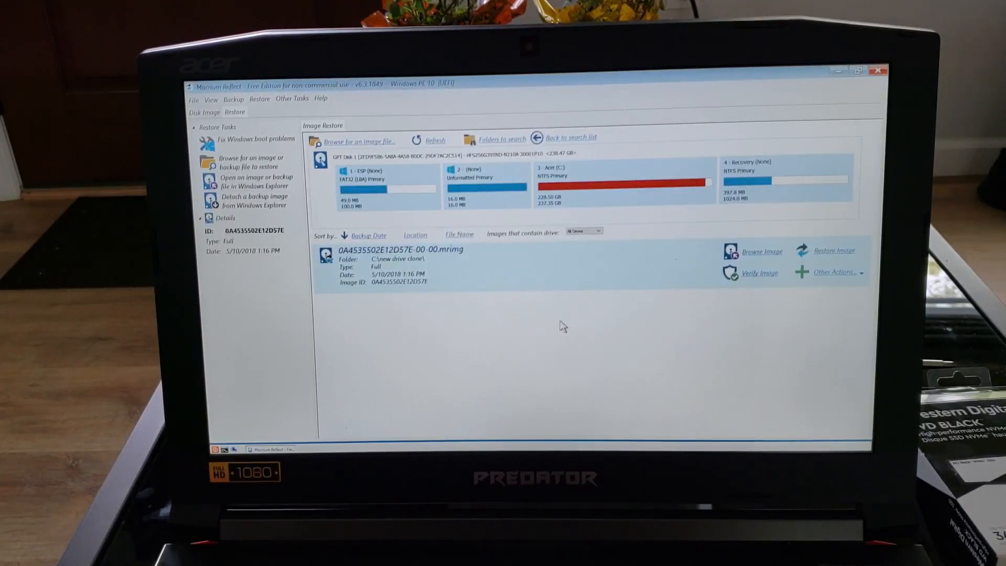
mouse_move(494, 329)
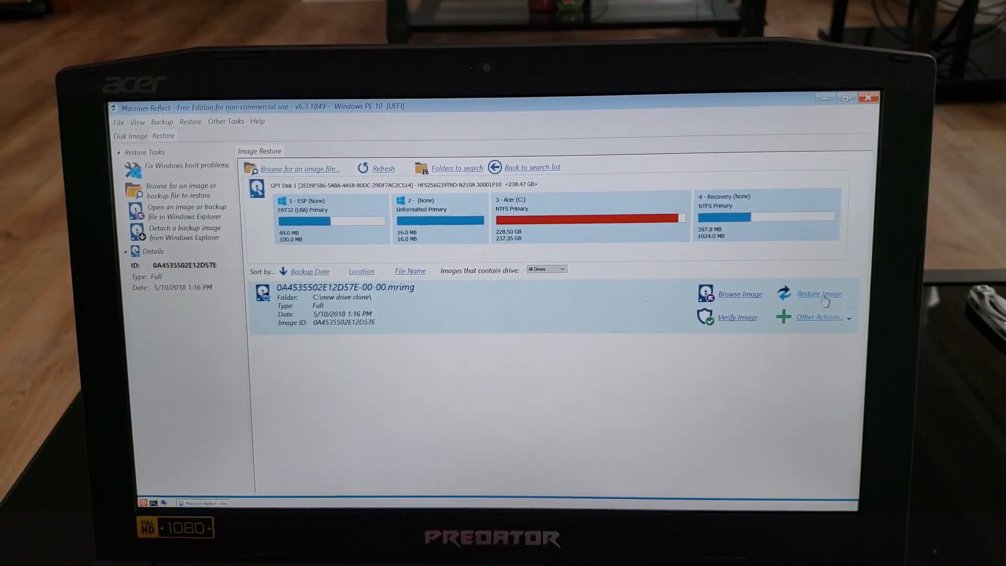
Step: Restore the image's four partitions onto Disk 1 (WDS100T2X0C, 931.51 GB) and reach the summary
click(818, 294)
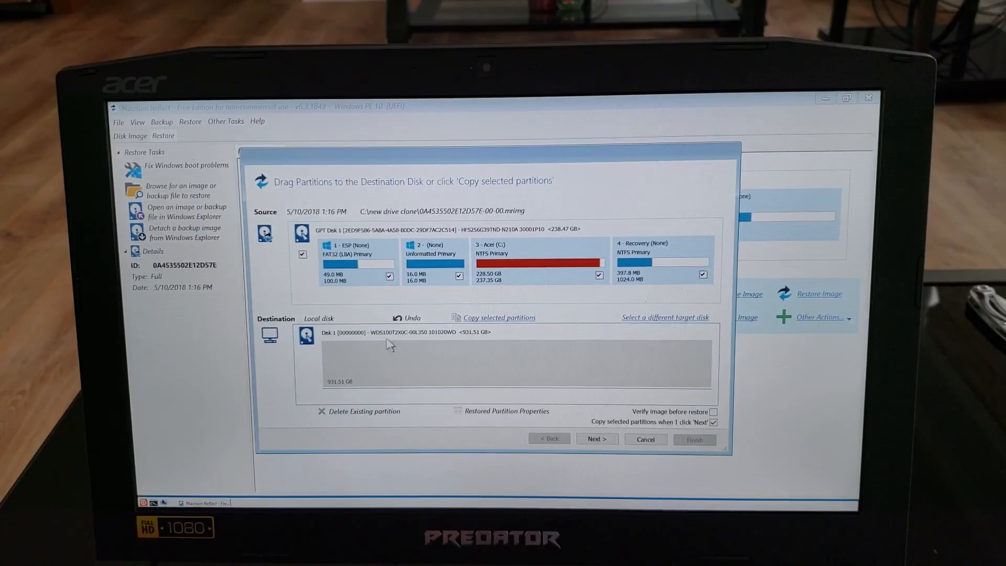
mouse_move(489, 381)
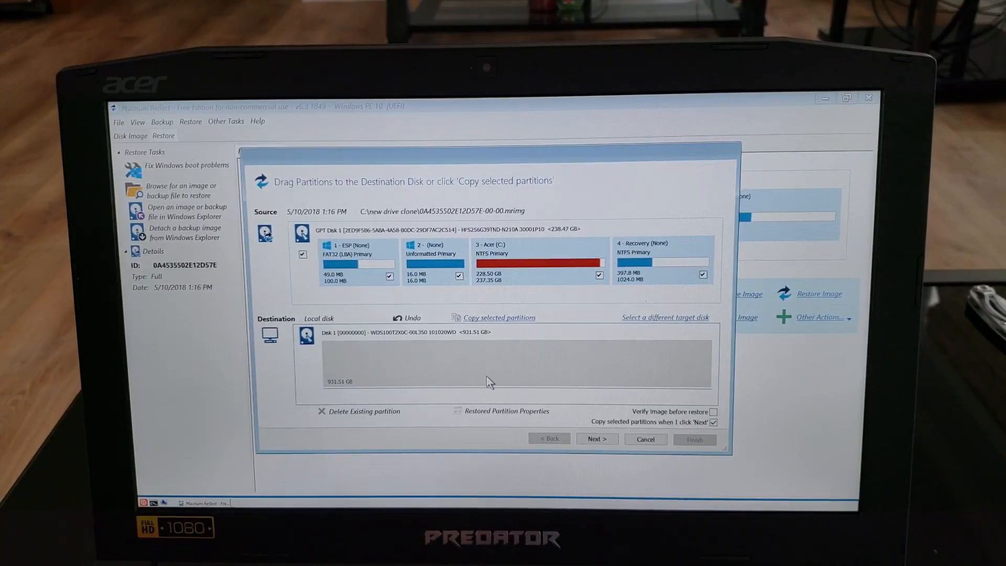
mouse_move(635, 384)
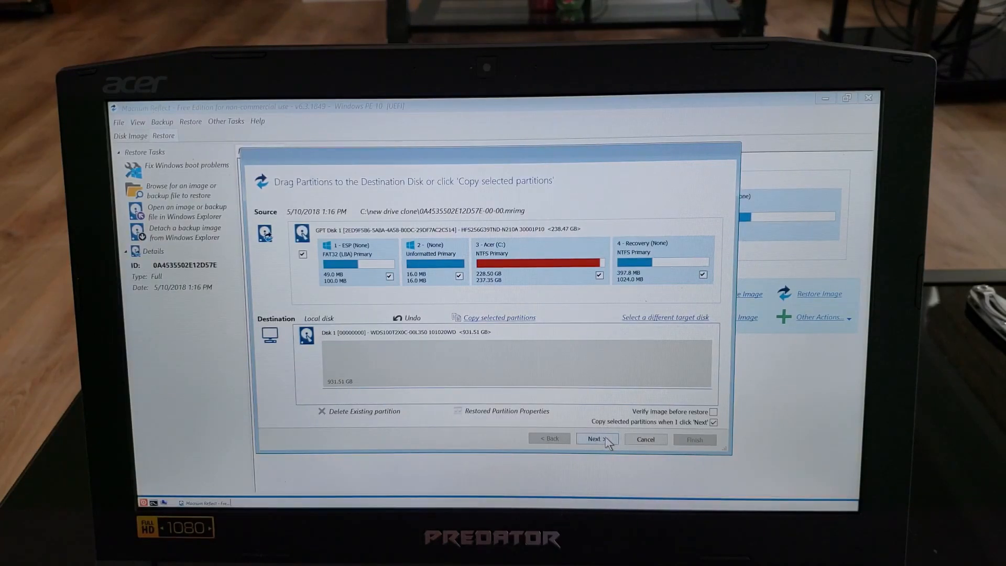
click(596, 439)
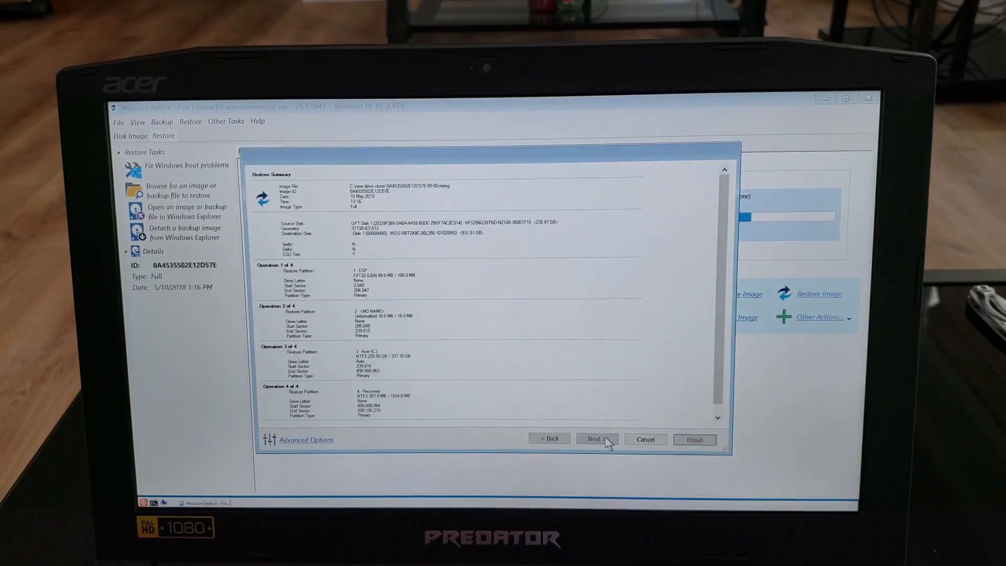
Step: Review the restore summary and run the restore onto the WD disk
click(596, 439)
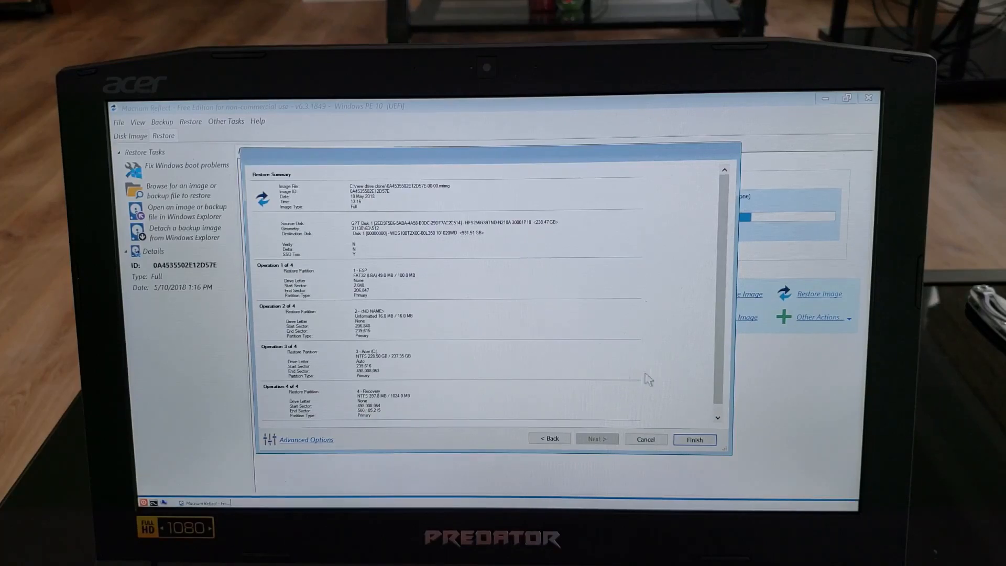
mouse_move(689, 403)
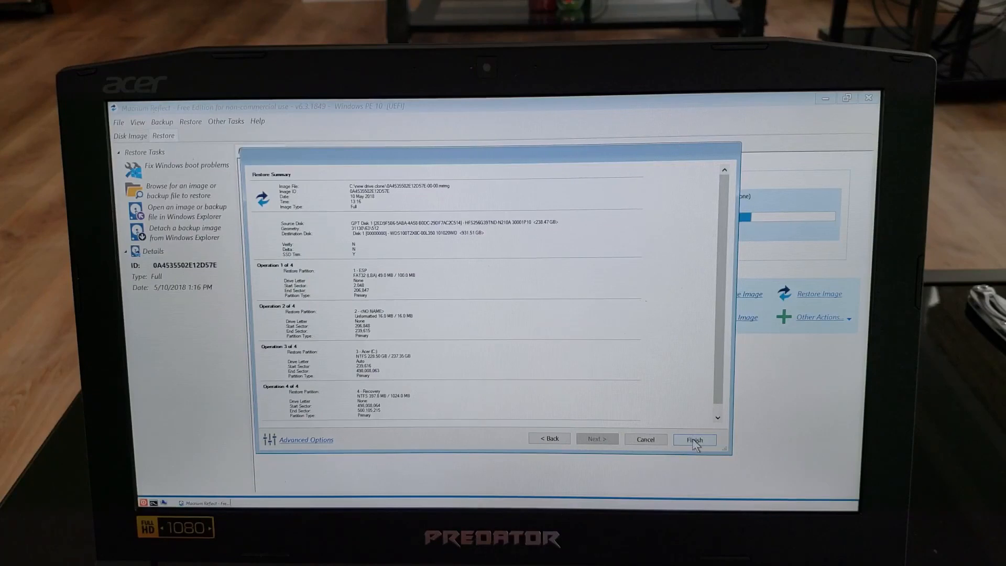
click(694, 439)
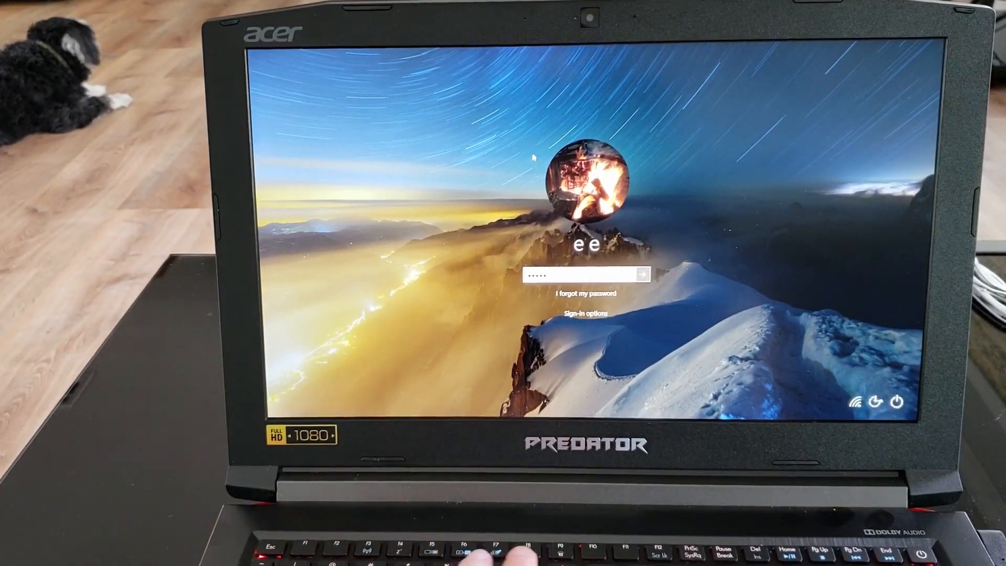
Step: Enter the password to reach the desktop and select This PC
text(•••)
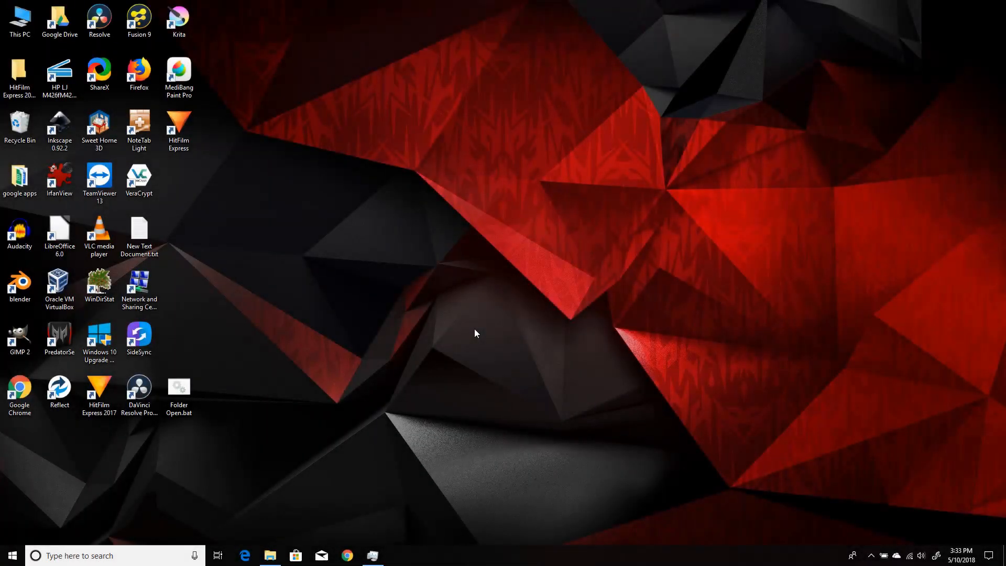
click(20, 20)
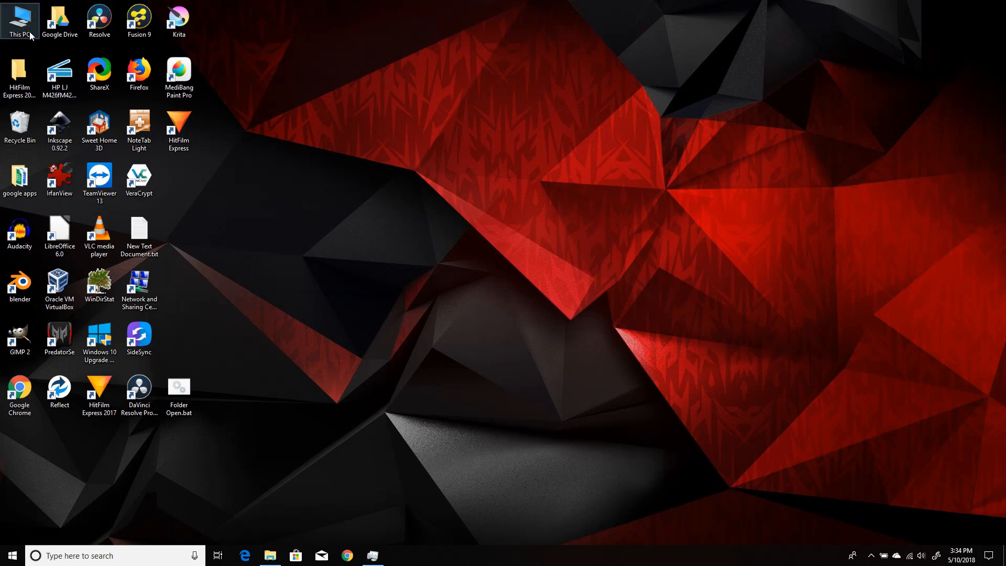
Step: Open Disk Management via This PC > Manage and select the 693.04 GB unallocated space
right_click(19, 20)
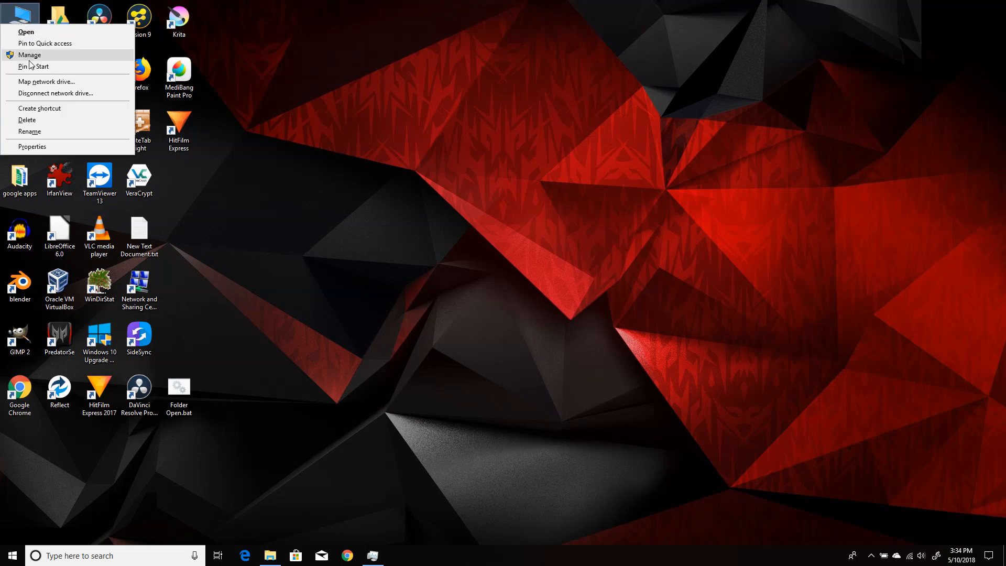
click(152, 72)
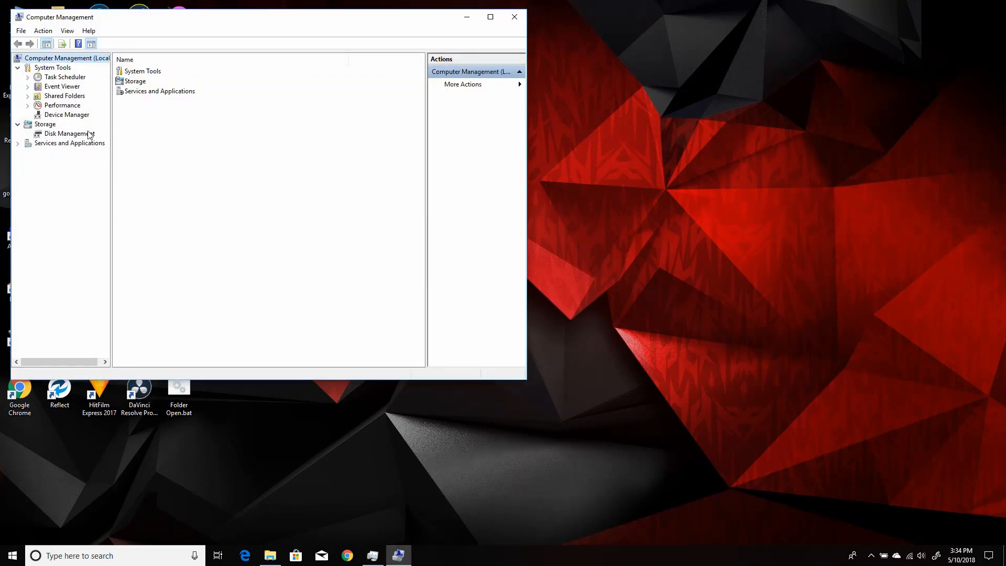
click(70, 134)
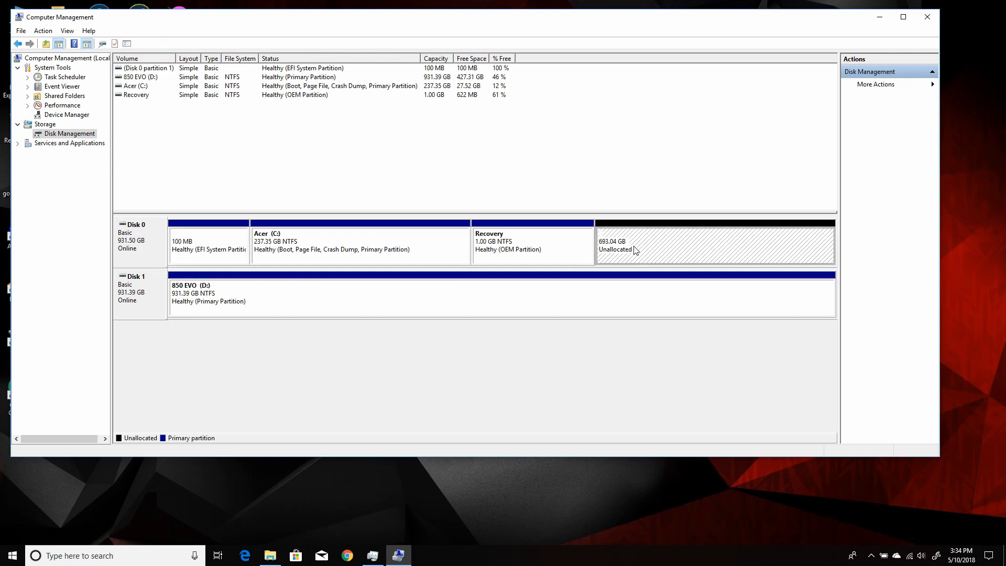
right_click(635, 249)
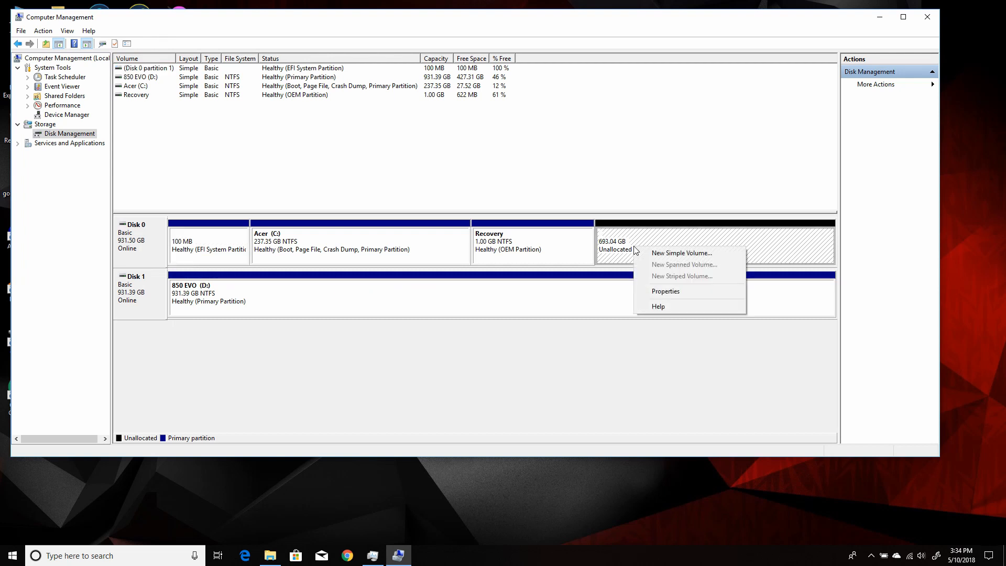
mouse_move(682, 252)
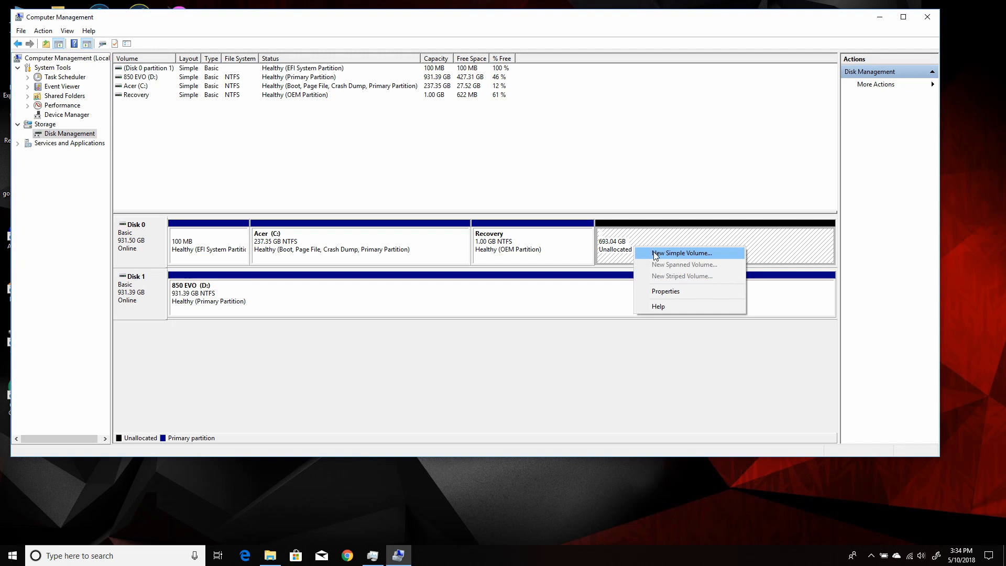
Step: Create a full-size NTFS quick-formatted 'New Volume' as drive E: from the unallocated space
click(682, 252)
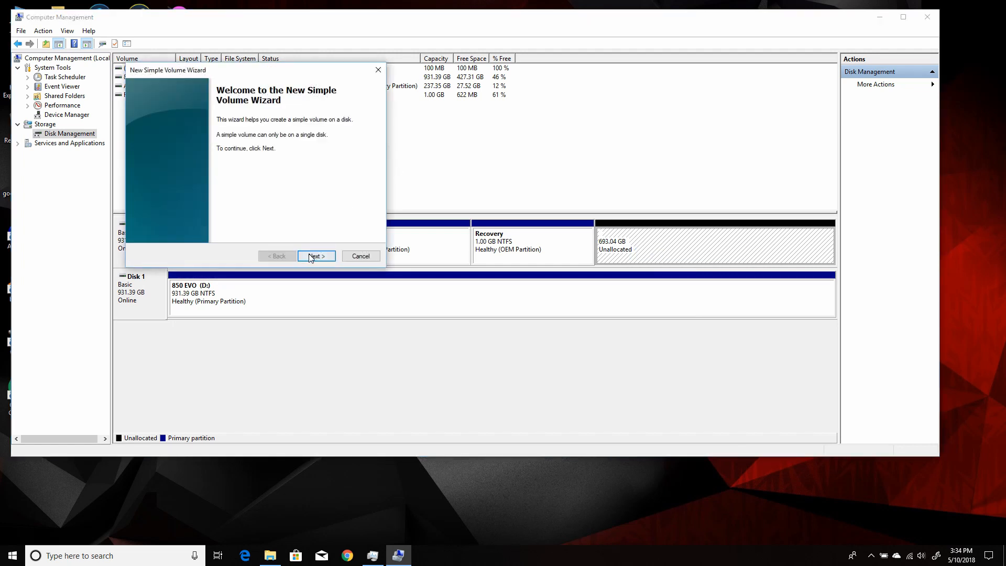
click(315, 255)
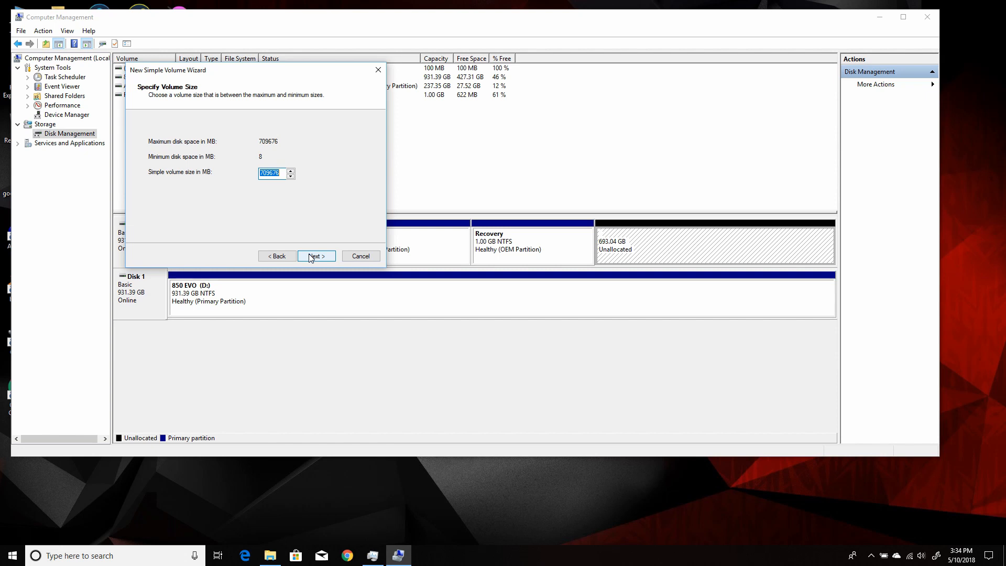
mouse_move(268, 197)
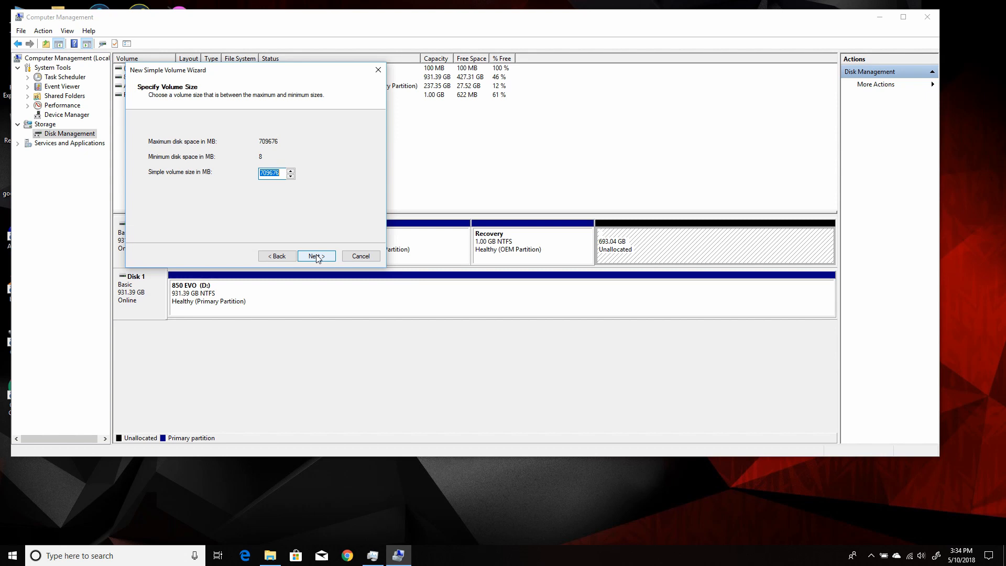
click(315, 256)
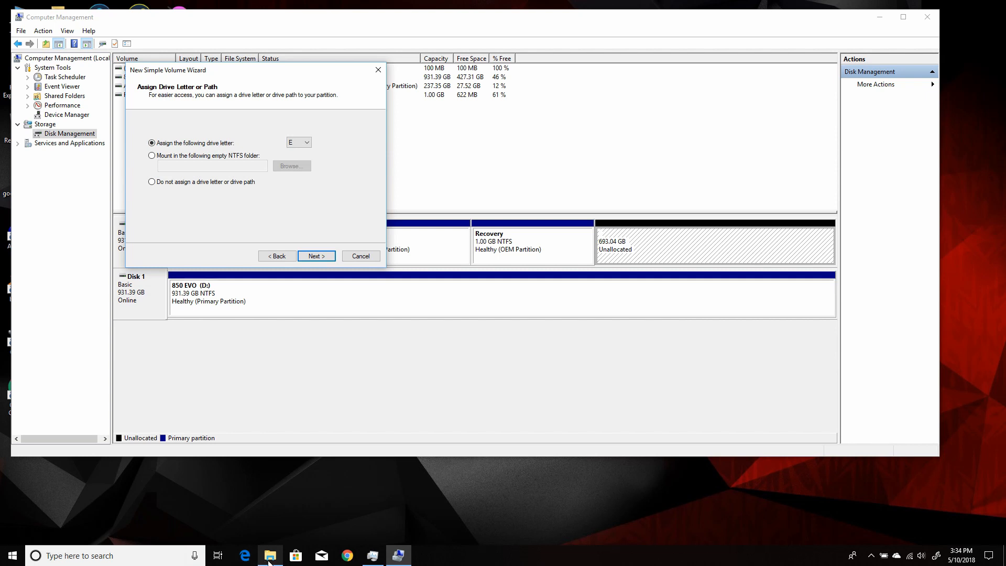
click(316, 256)
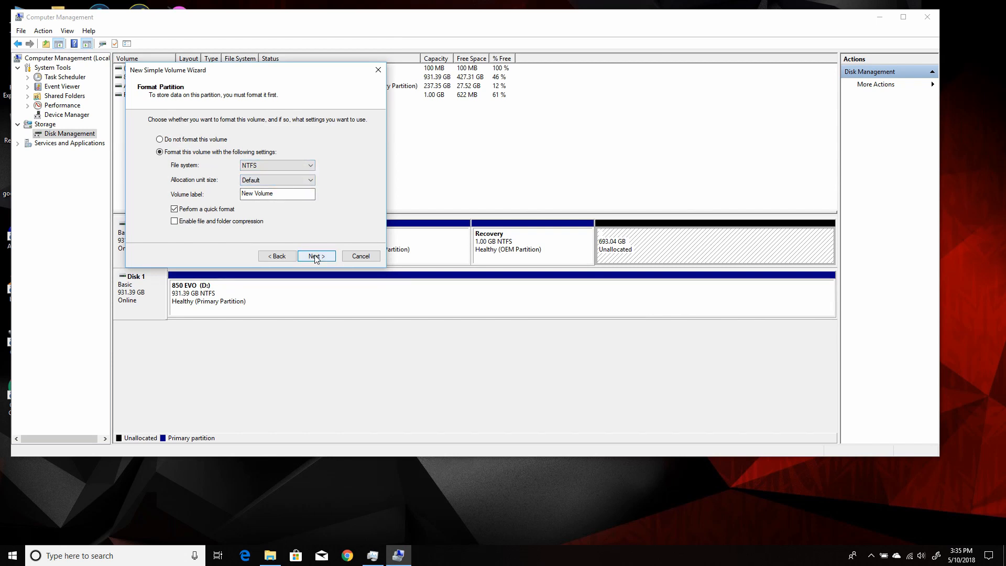
click(315, 257)
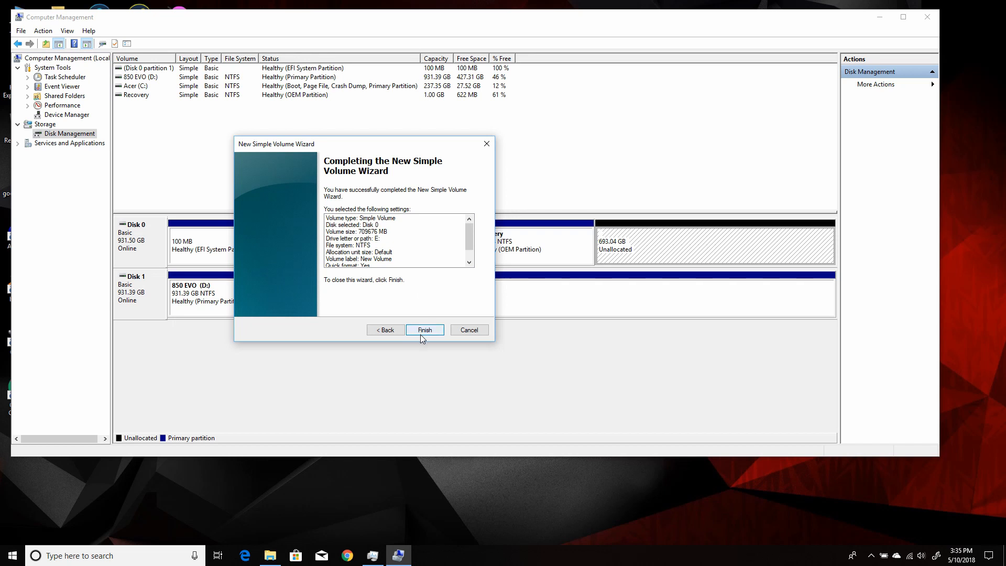
click(424, 329)
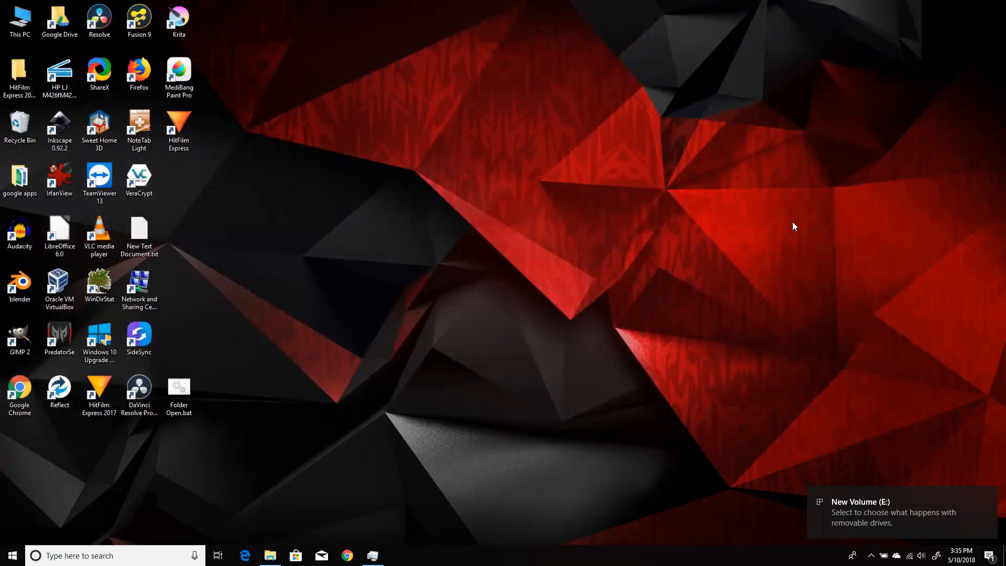
mouse_move(719, 434)
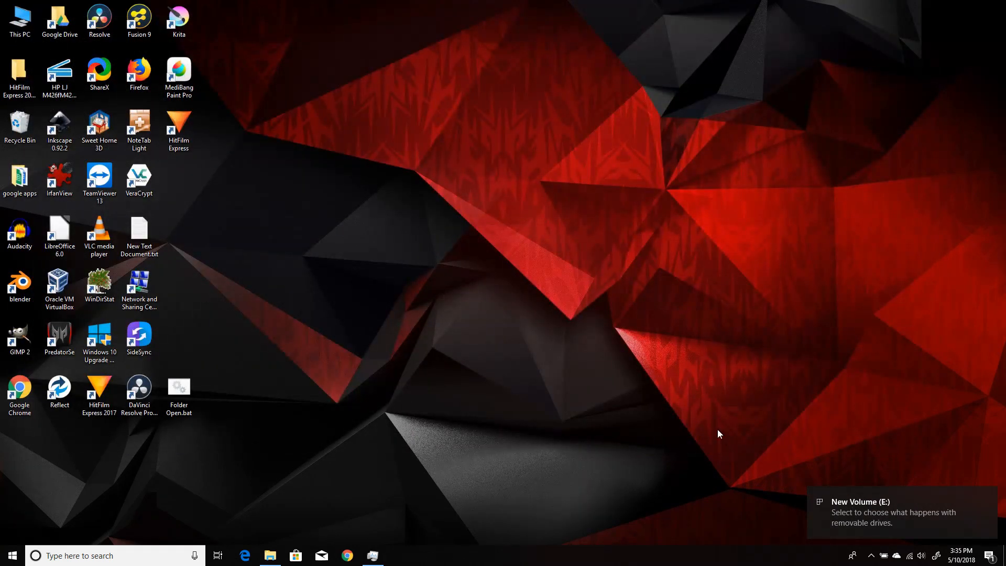
click(19, 19)
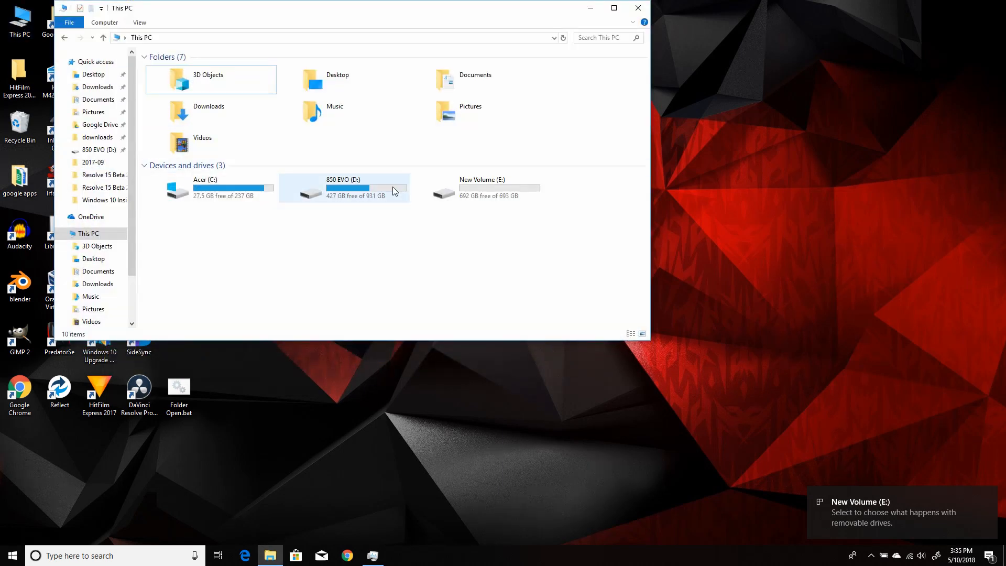
double_click(481, 188)
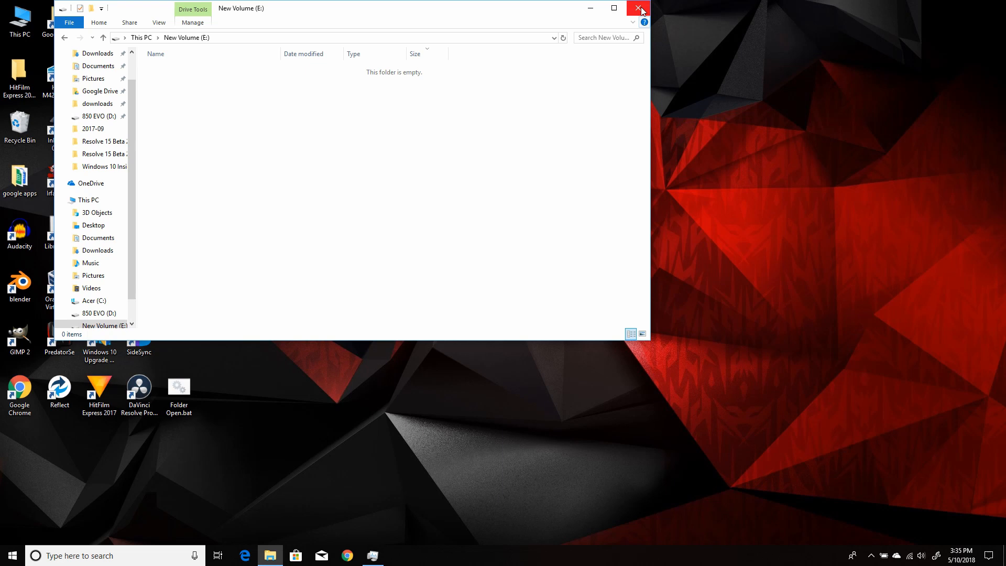
click(638, 9)
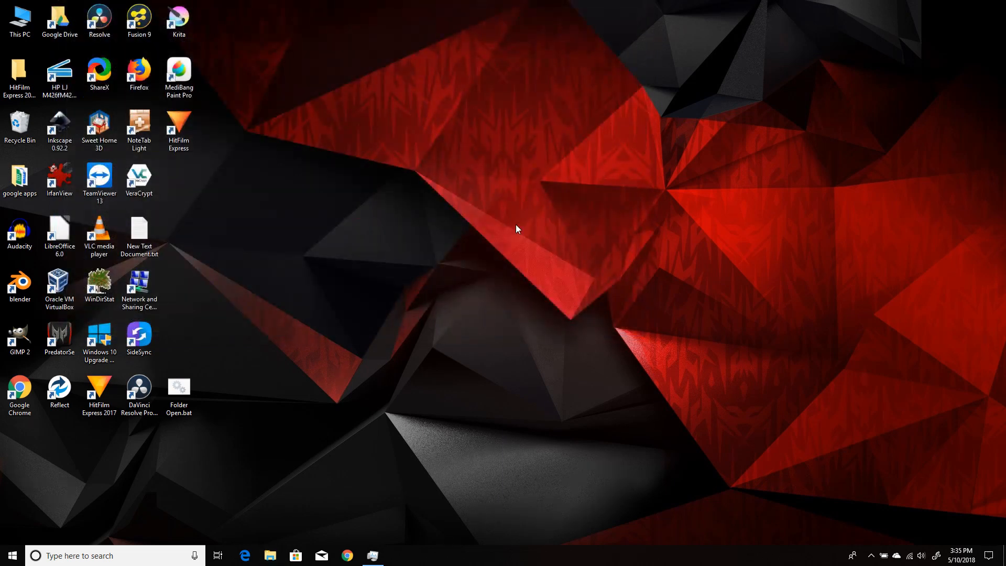
mouse_move(557, 285)
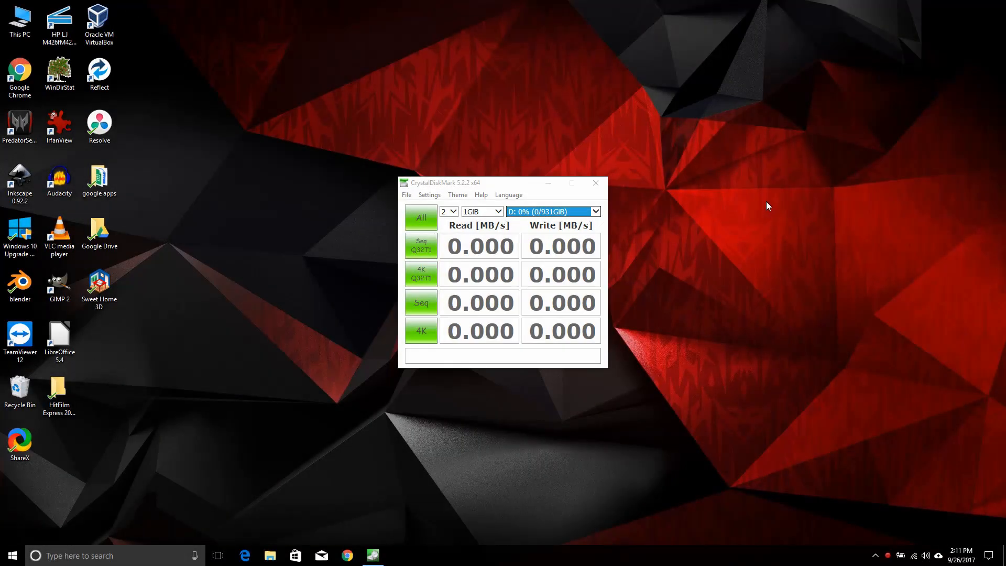
mouse_move(451, 200)
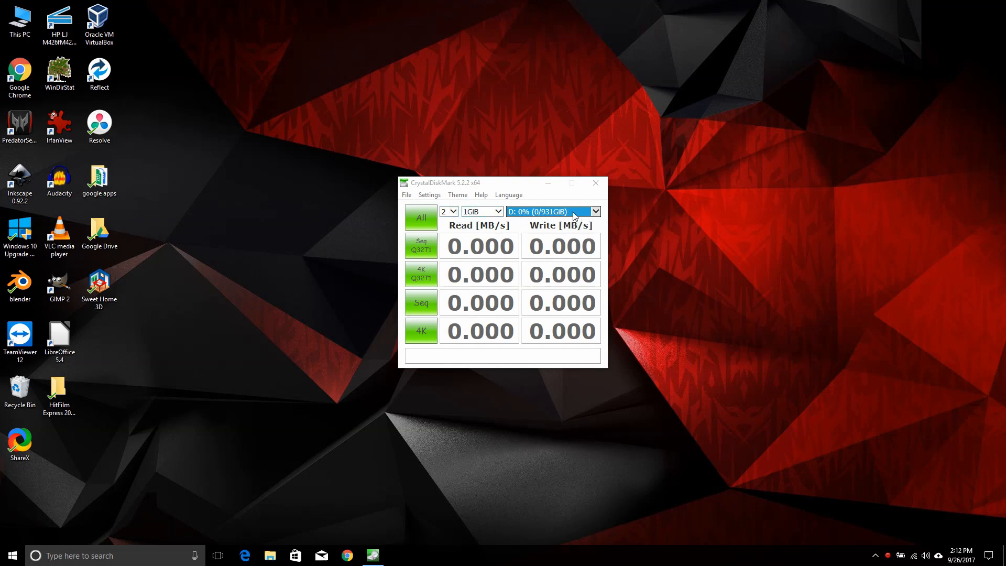
Step: Run all CrystalDiskMark tests on D:, getting 527.9 MB/s read and 501.5 MB/s write
click(593, 211)
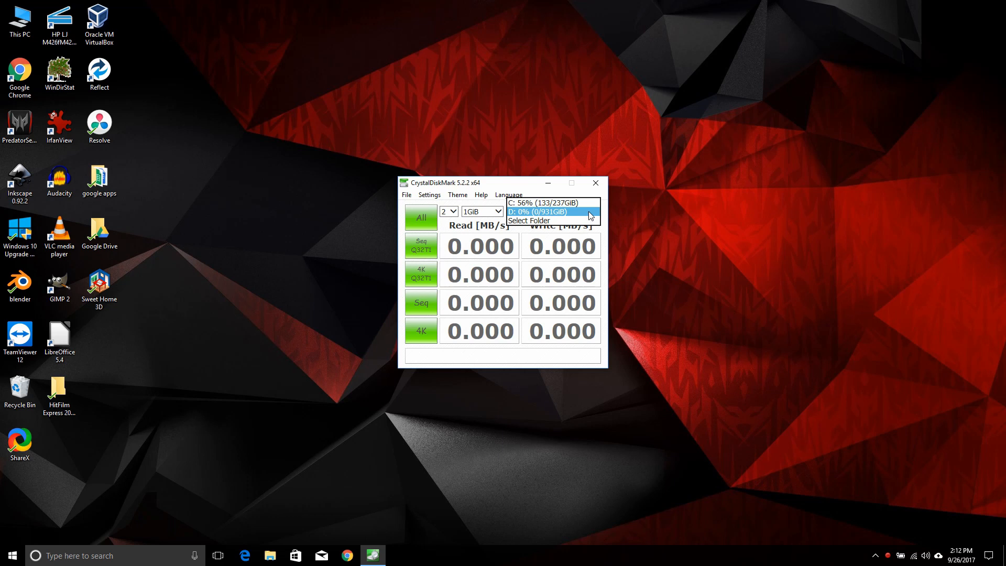
click(549, 212)
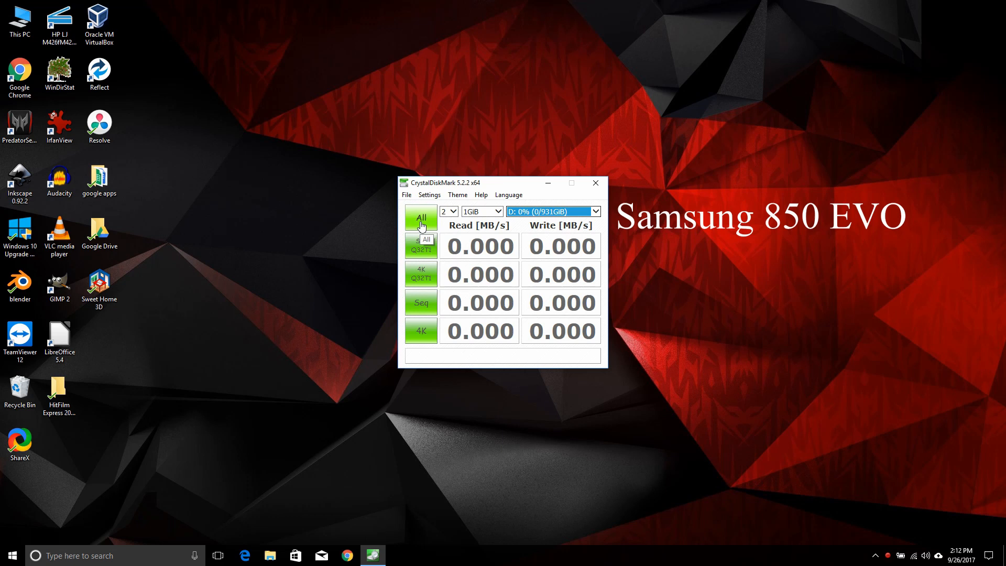
click(421, 218)
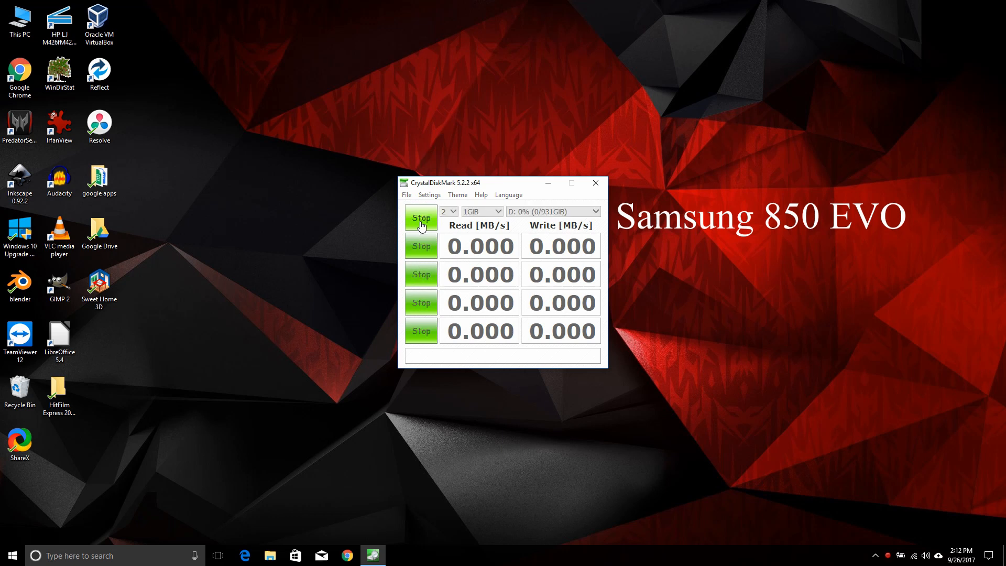
click(420, 218)
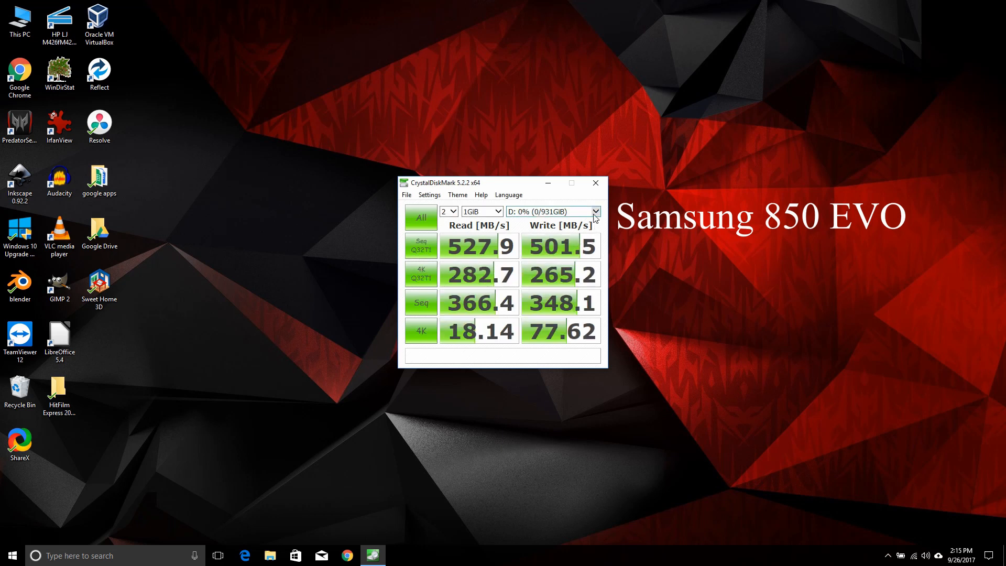
click(421, 217)
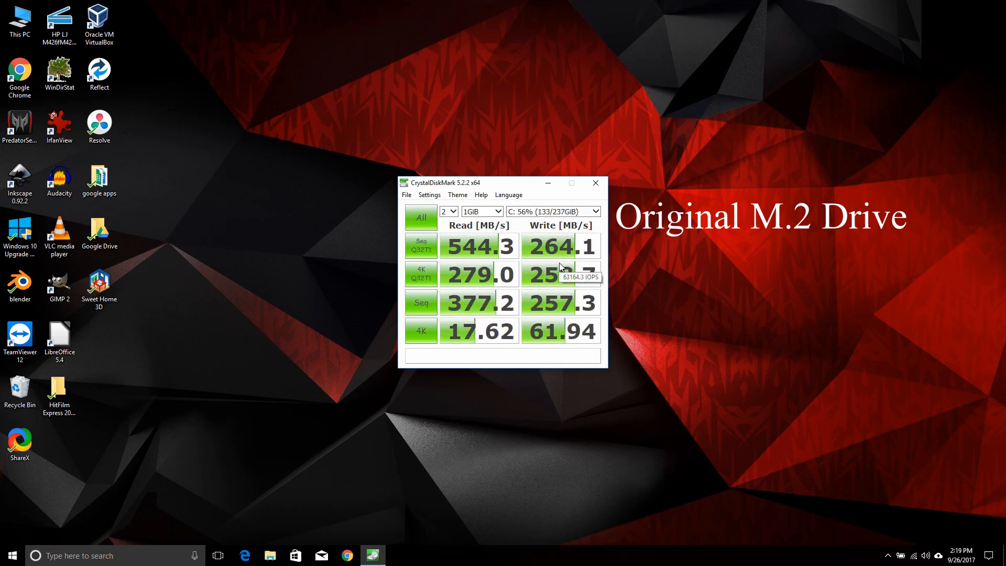
mouse_move(591, 220)
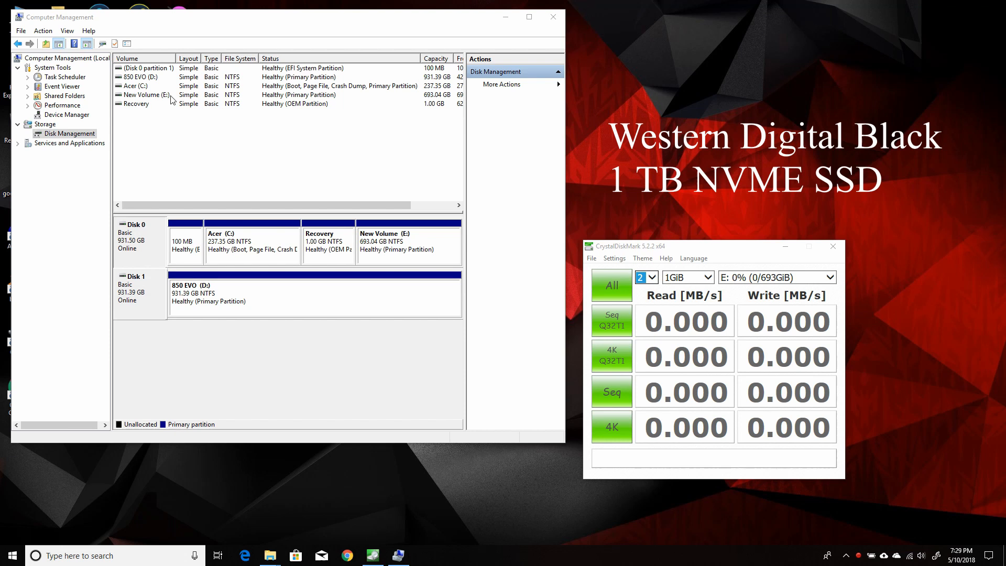
mouse_move(340, 166)
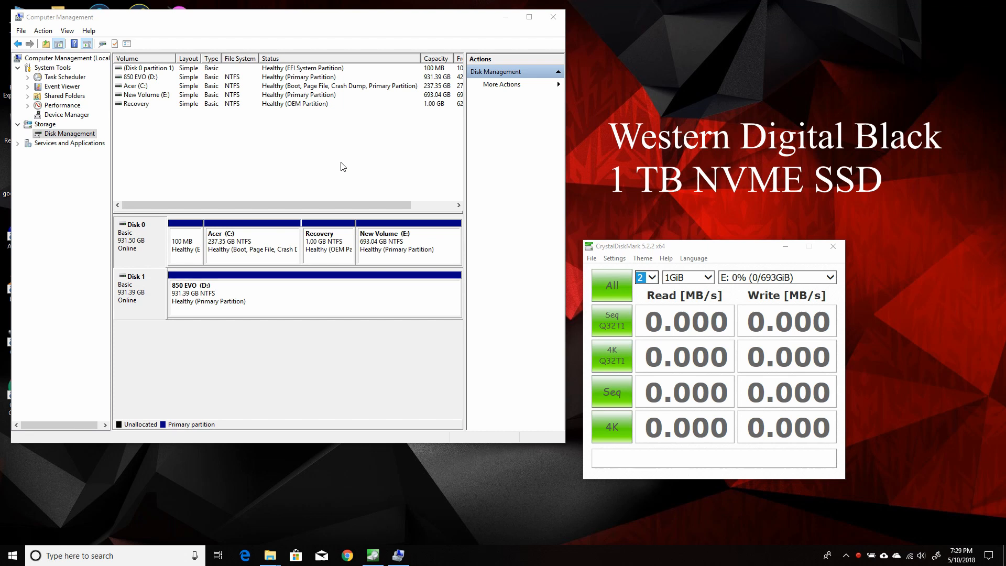
mouse_move(701, 248)
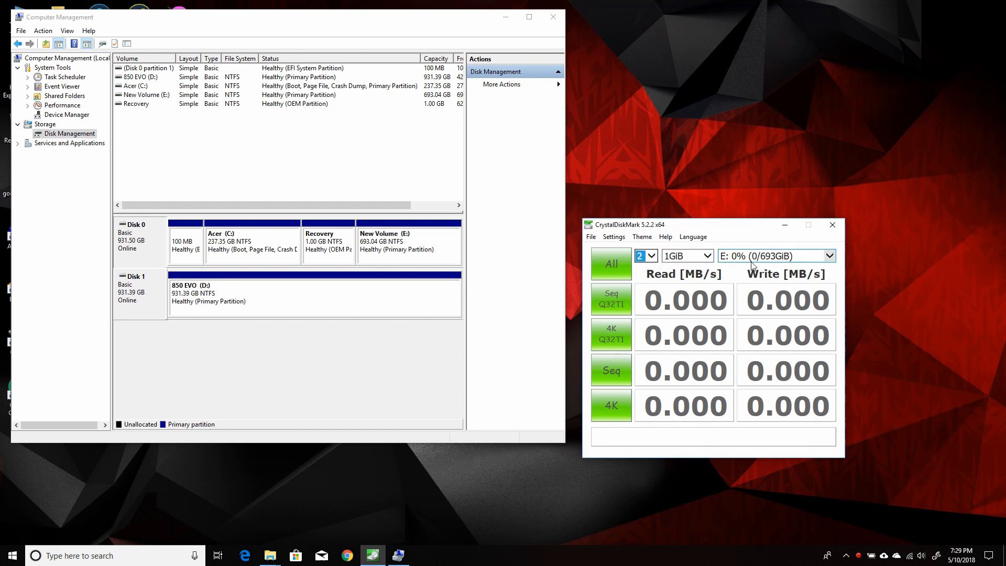
mouse_move(776, 260)
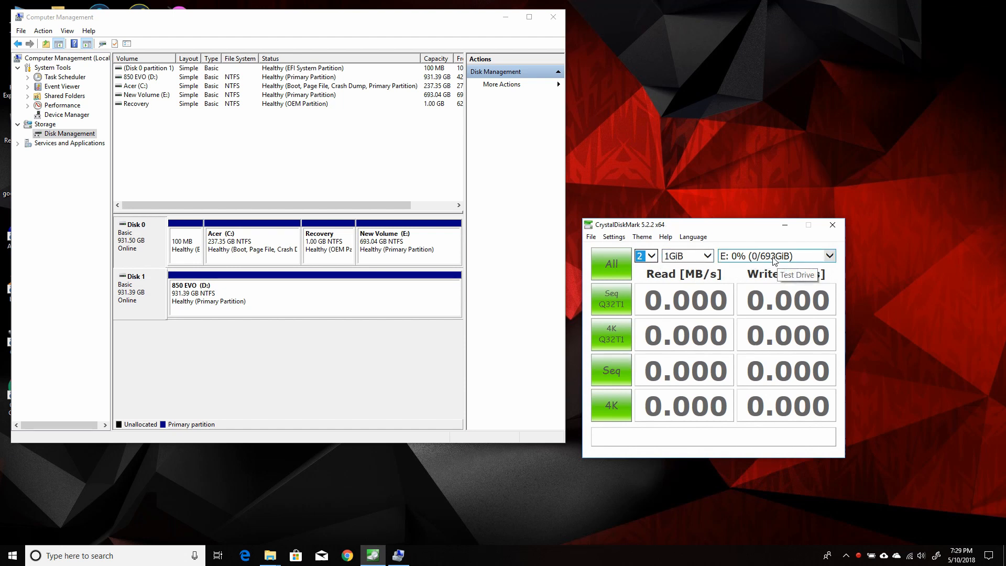
mouse_move(727, 265)
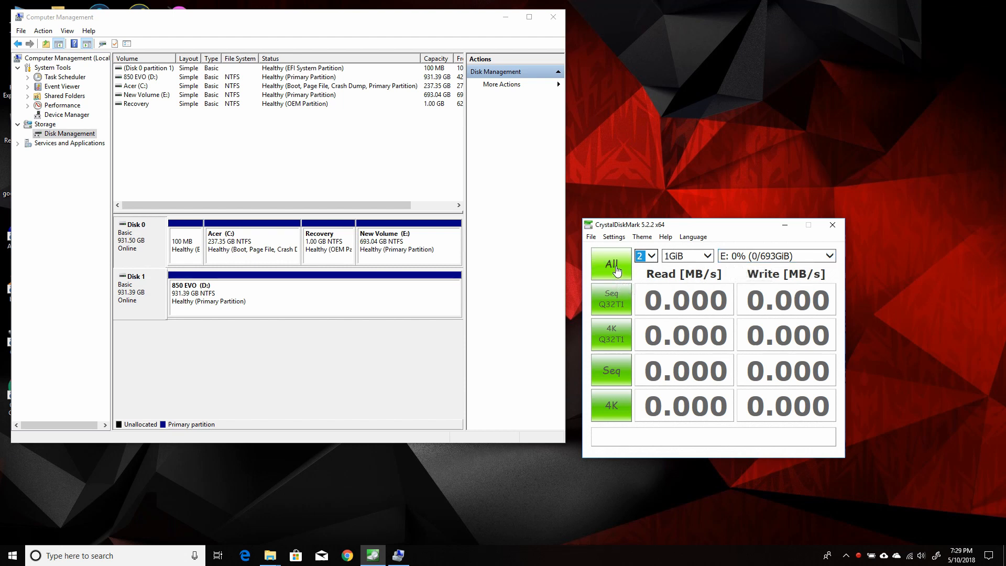
mouse_move(611, 264)
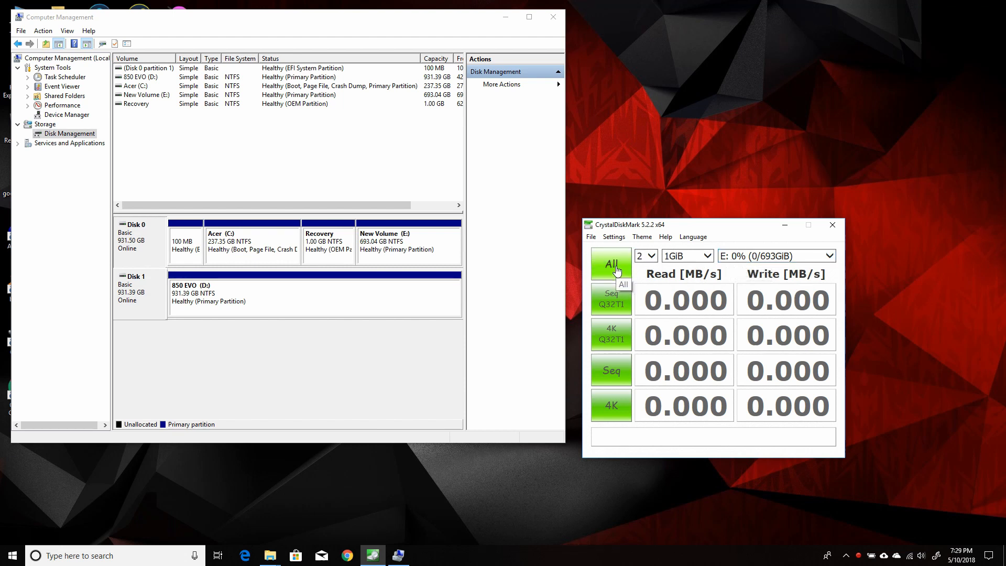
Step: Run all tests on E: (3162 MB/s read, 2739 MB/s write), then target D:
click(610, 264)
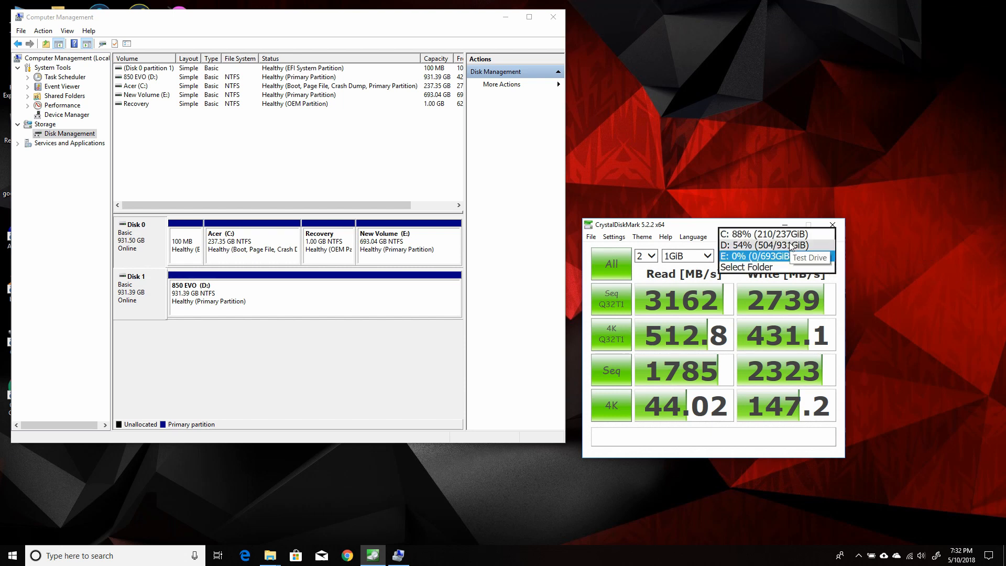
click(760, 245)
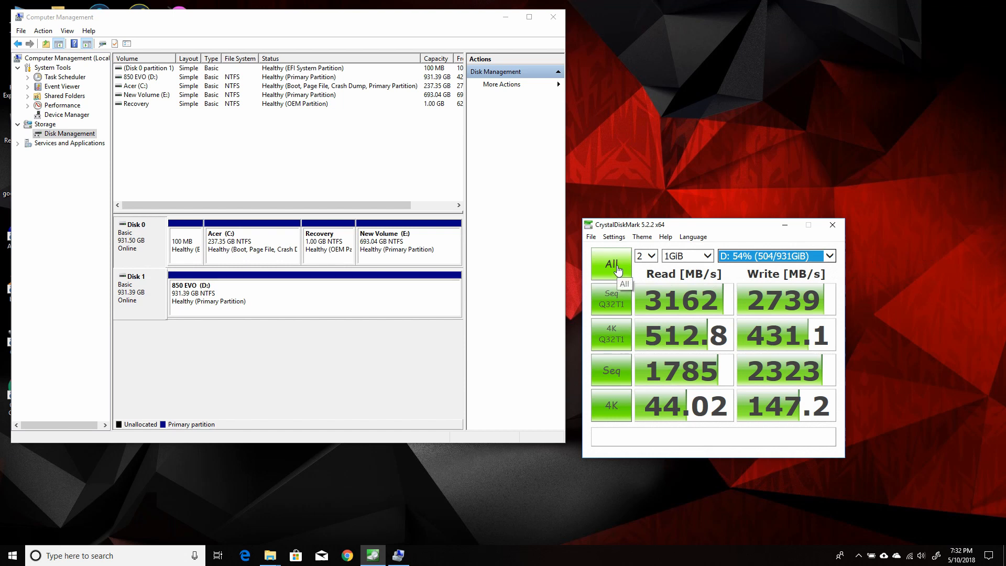
Step: Run the full D: benchmark, yielding 496.6 MB/s read and 483.8 MB/s write
click(610, 264)
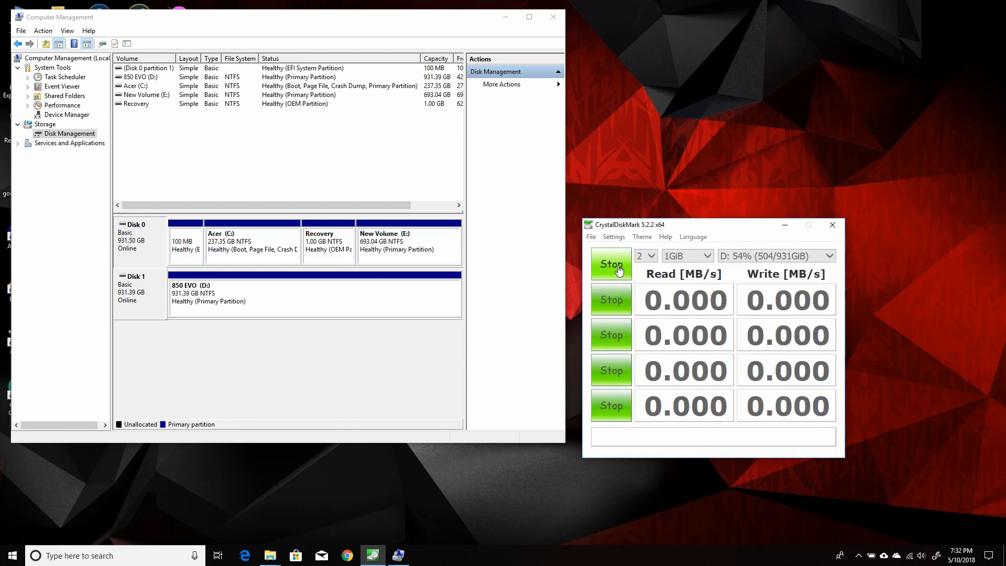
click(610, 264)
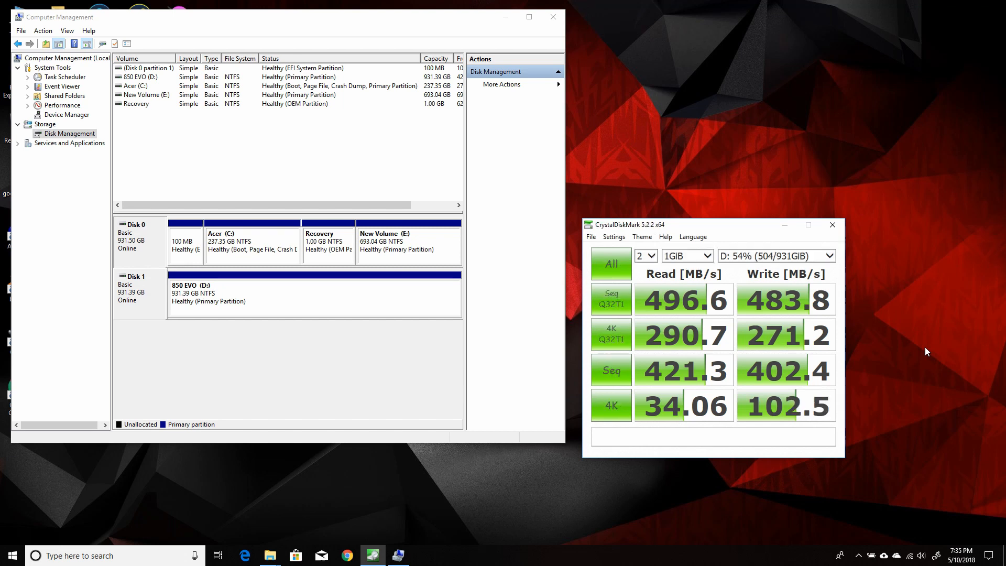
click(610, 264)
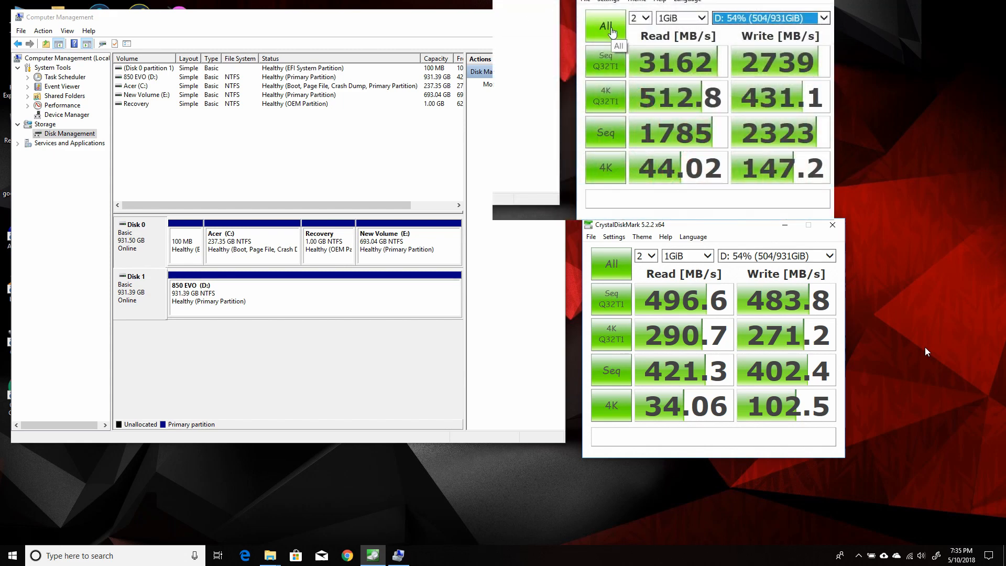
mouse_move(425, 453)
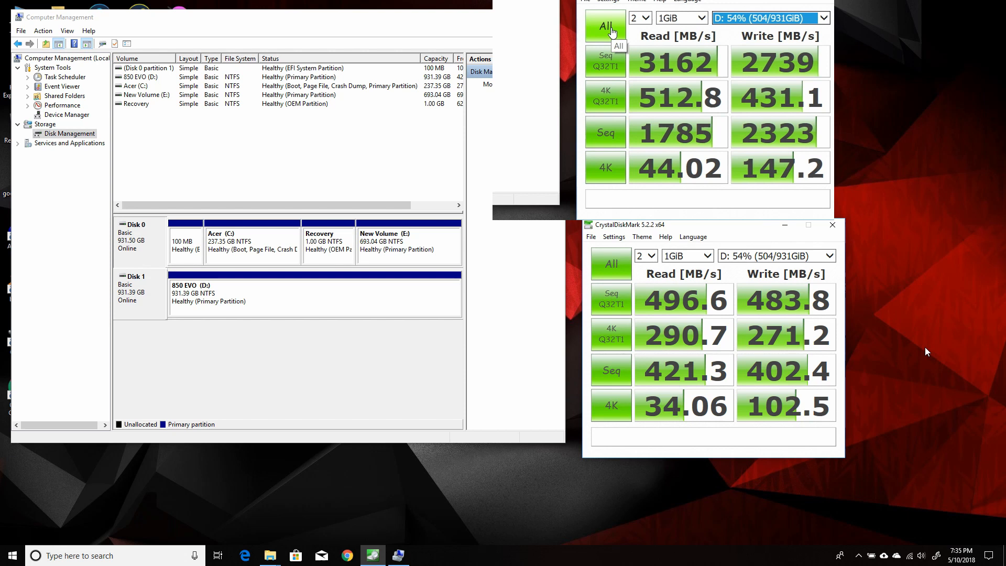
mouse_move(483, 454)
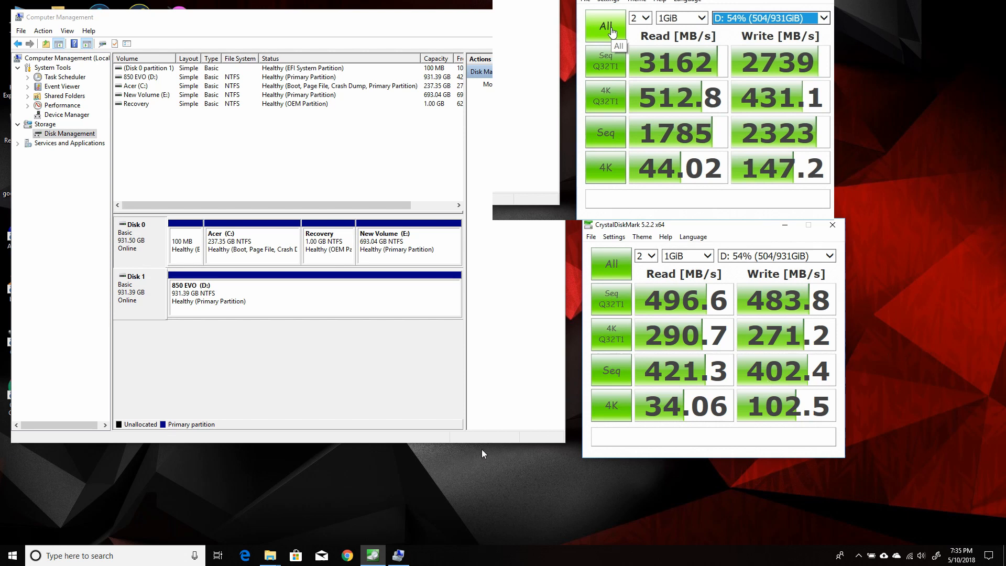